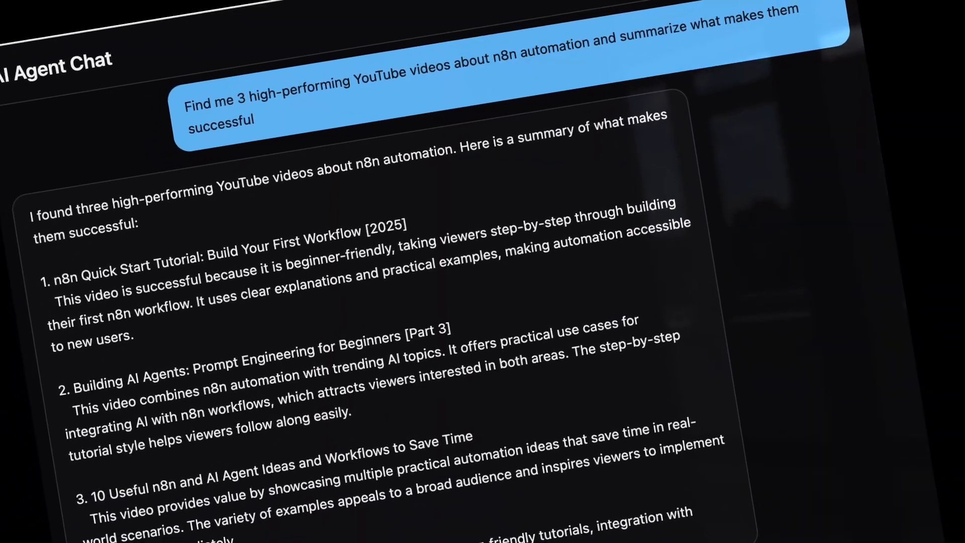
Switch from the AI Agent Chat reply to the n8n workflows Overview page.
left_click(435, 47)
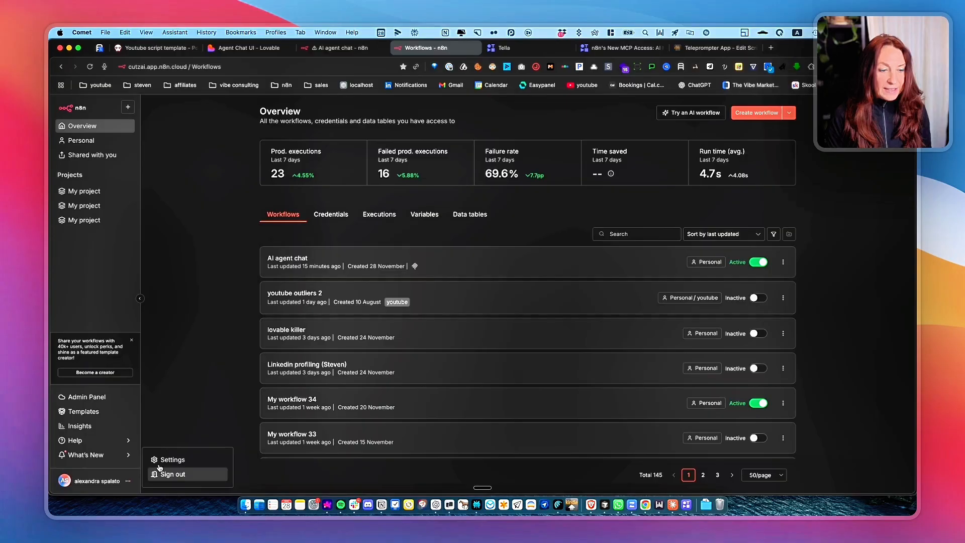
In n8n Settings > MCP Access, view the Access Token details and expand the mcp.json configuration code.
left_click(172, 459)
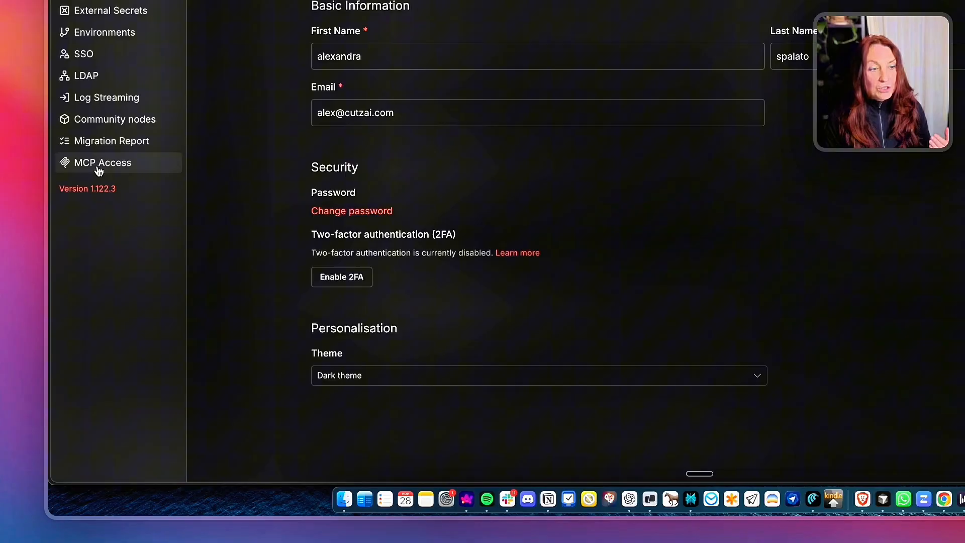
left_click(102, 162)
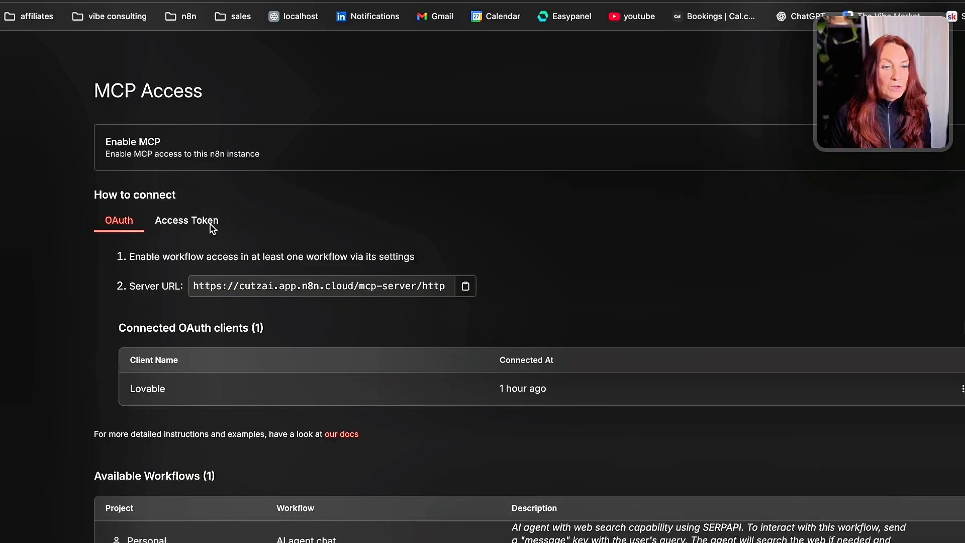
left_click(187, 221)
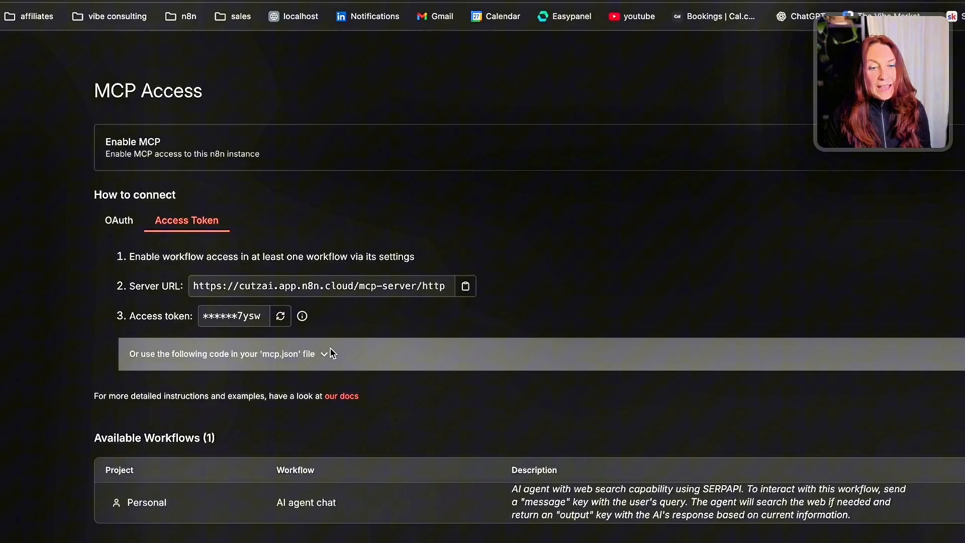
left_click(323, 353)
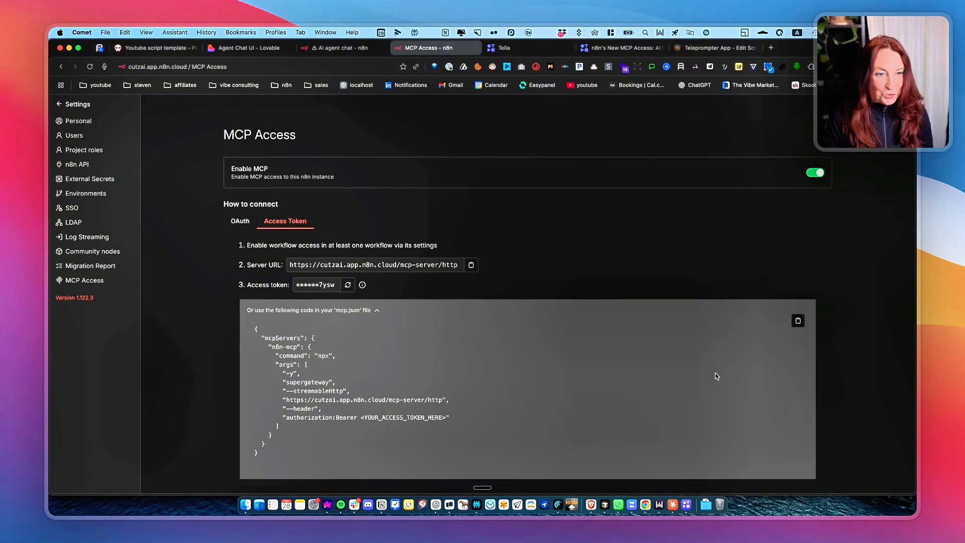
mouse_move(282, 263)
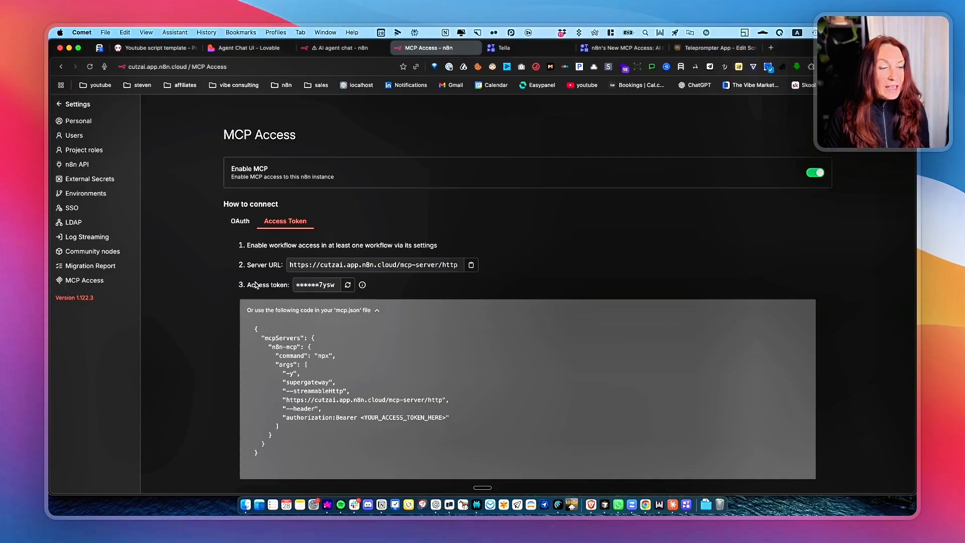
mouse_move(126, 312)
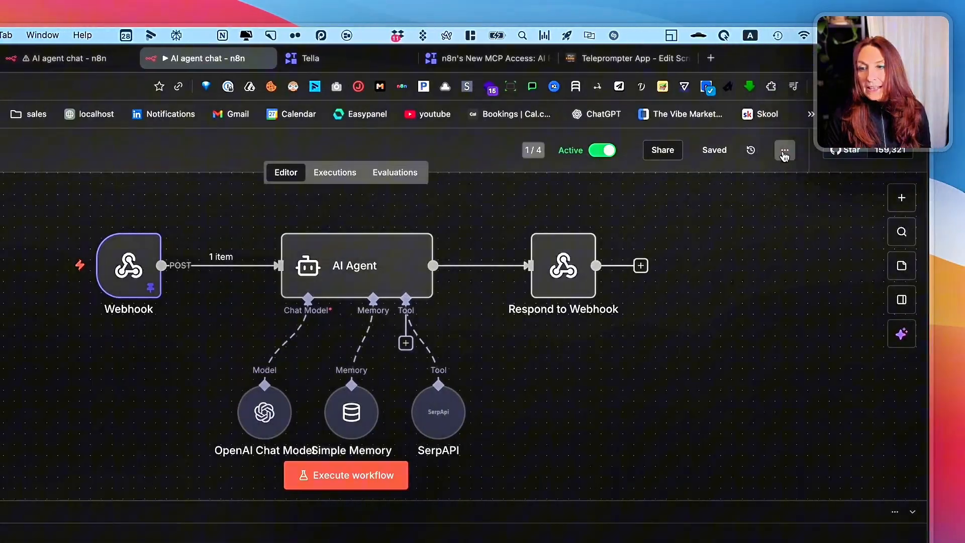
From the AI agent chat workflow's ... menu, bring up its Settings to enable MCP access.
left_click(784, 150)
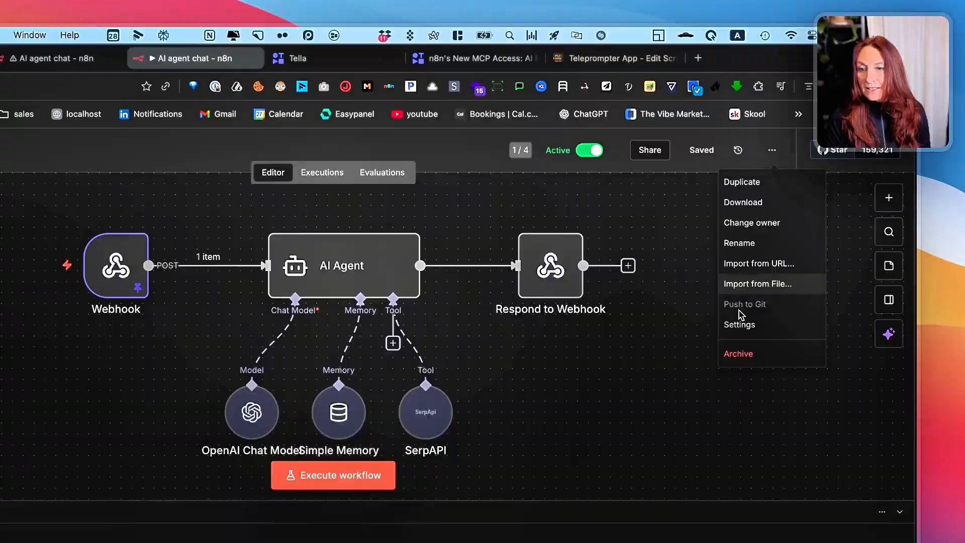
left_click(739, 325)
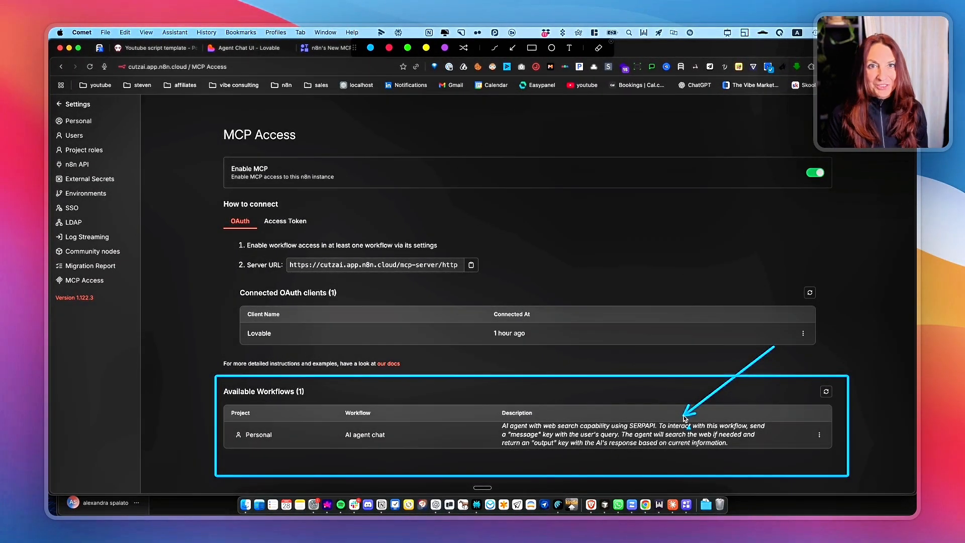
In Lovable, go through the account menu to the workspace Integrations settings.
left_click(228, 47)
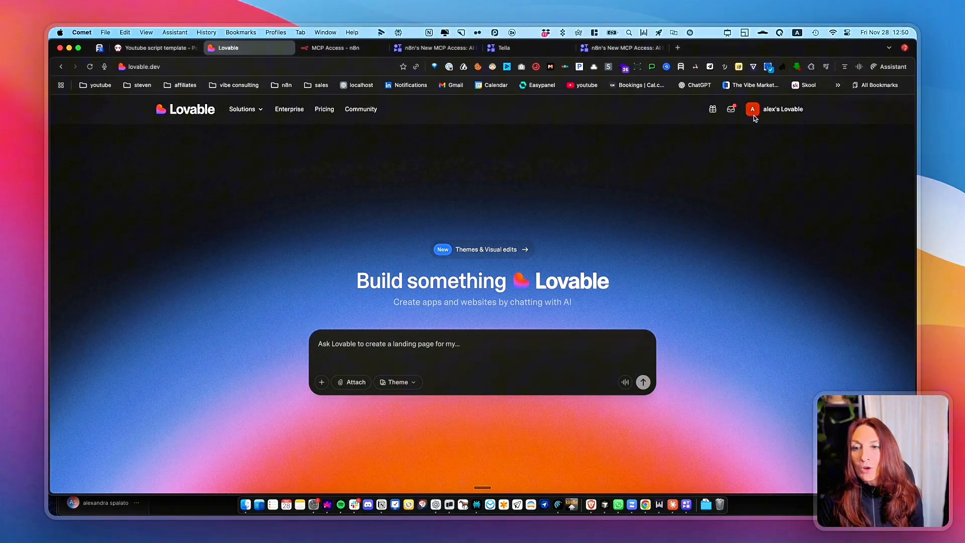
left_click(752, 109)
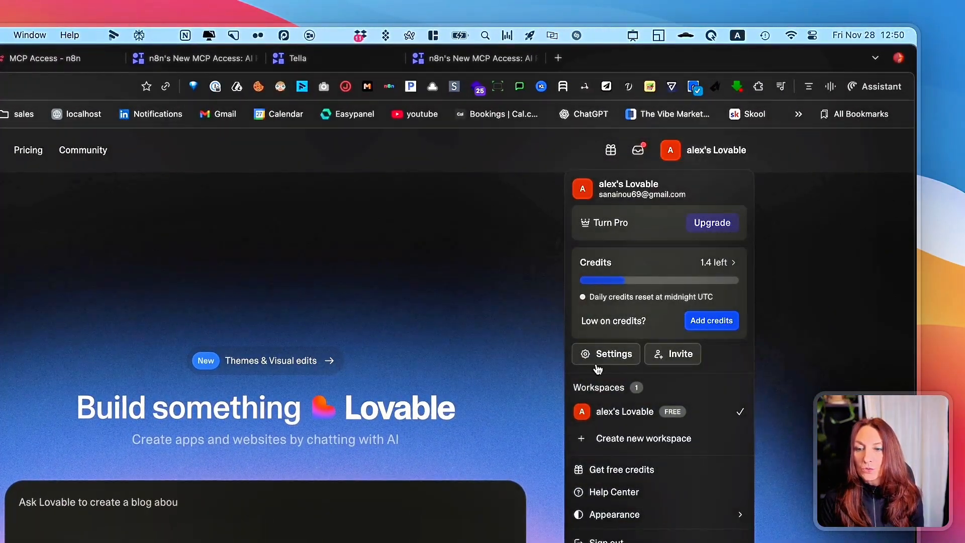
left_click(614, 352)
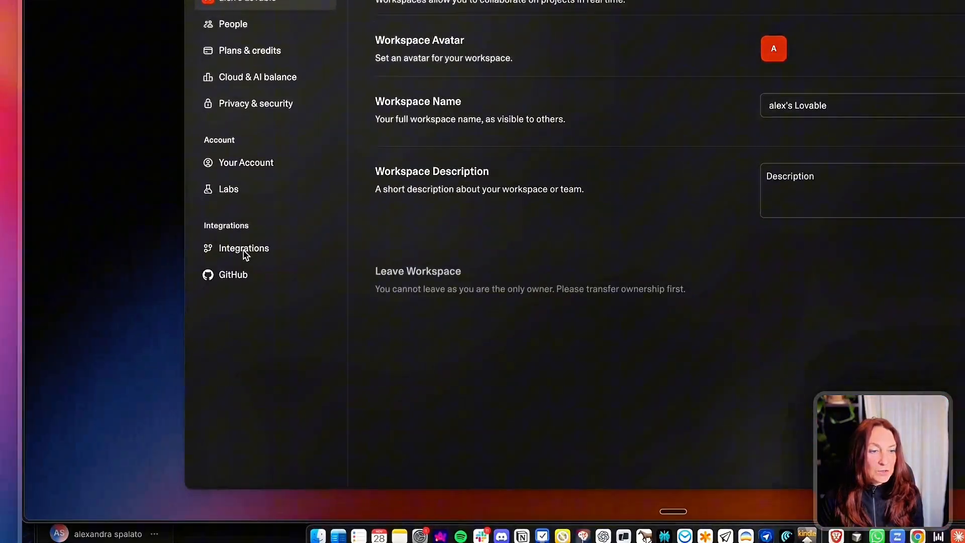
left_click(243, 248)
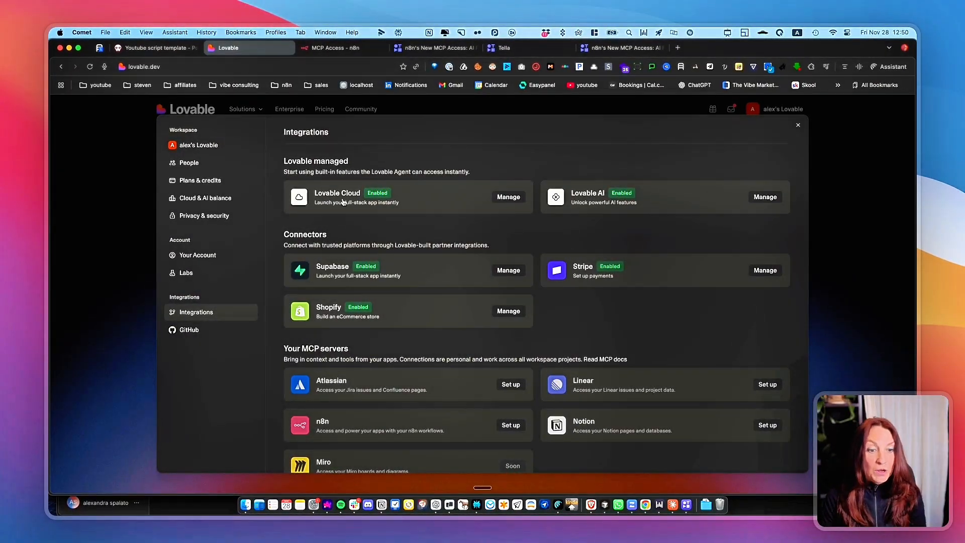
Set up the n8n MCP server integration and begin connecting with the server URL.
scroll("down", 3)
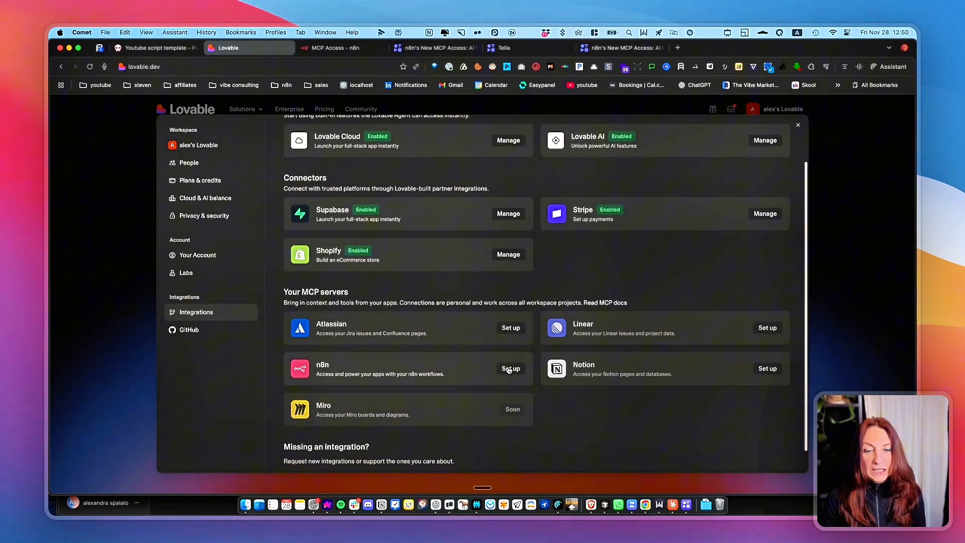
left_click(510, 368)
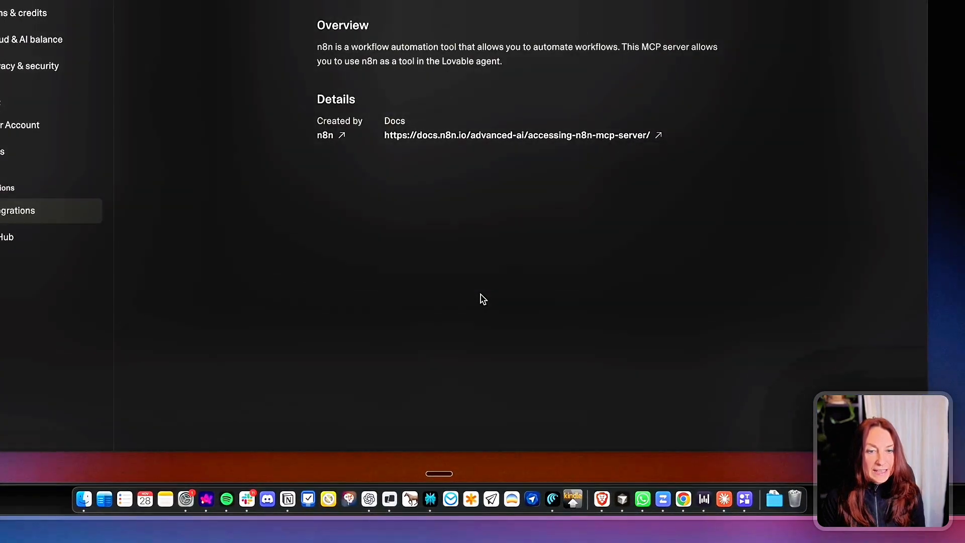
left_click(566, 221)
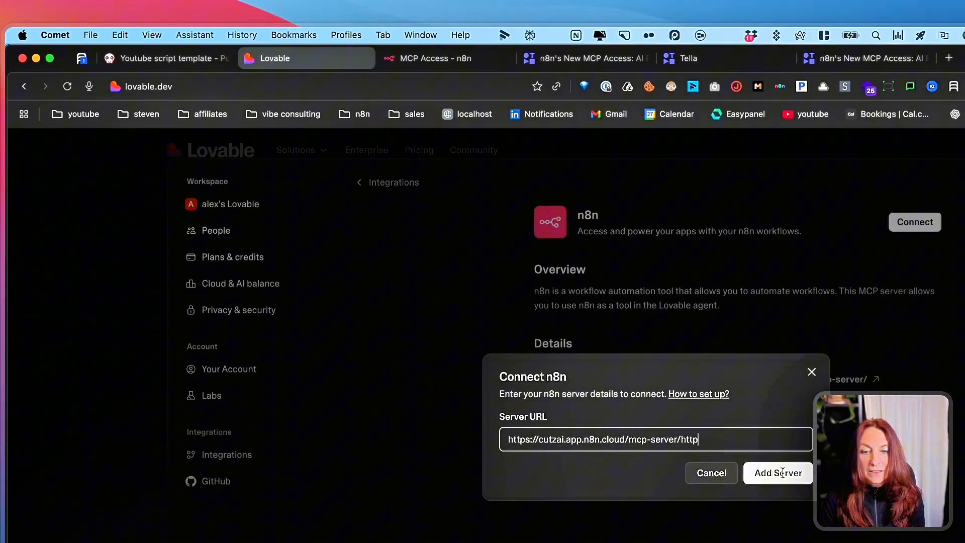
Add the n8n server, grant Lovable OAuth access, and return to n8n's MCP Access page listing Lovable.
left_click(777, 472)
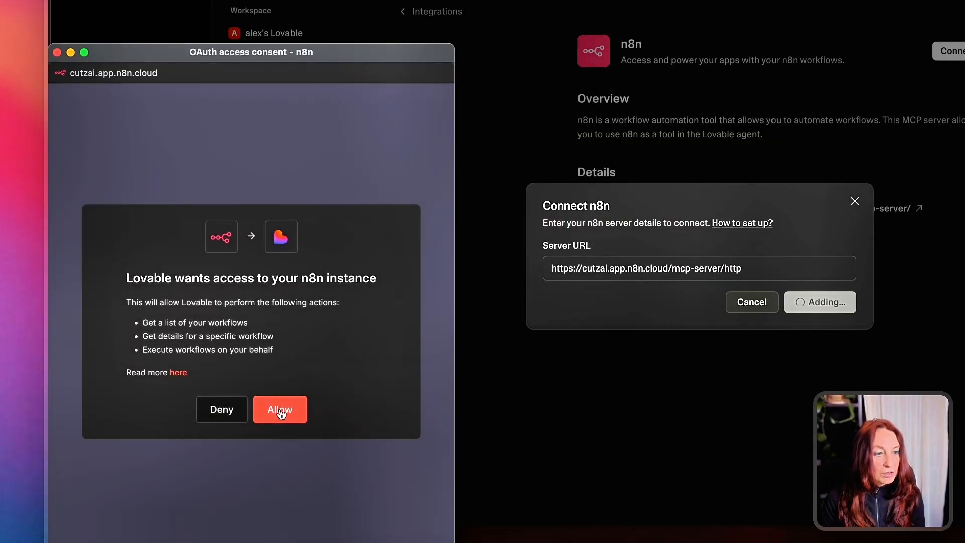
left_click(280, 410)
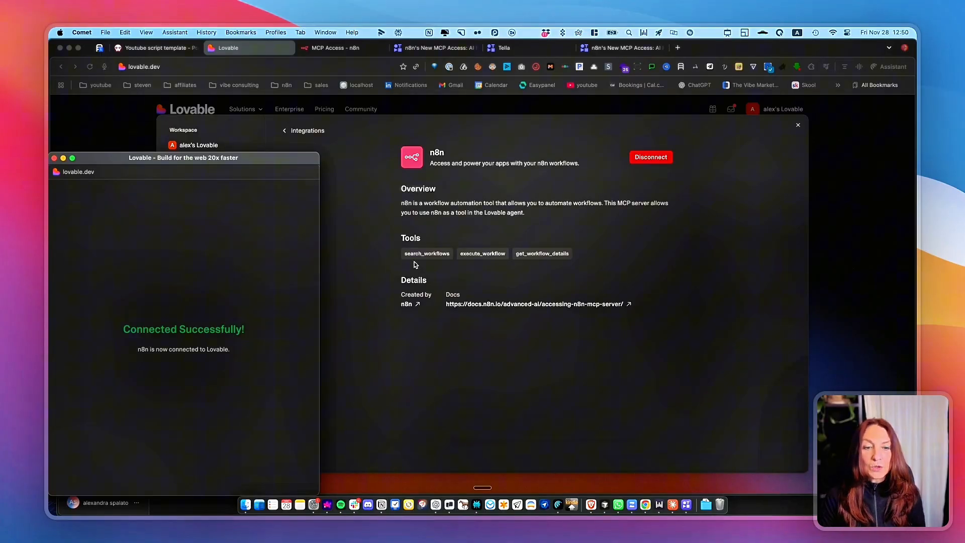
mouse_move(540, 264)
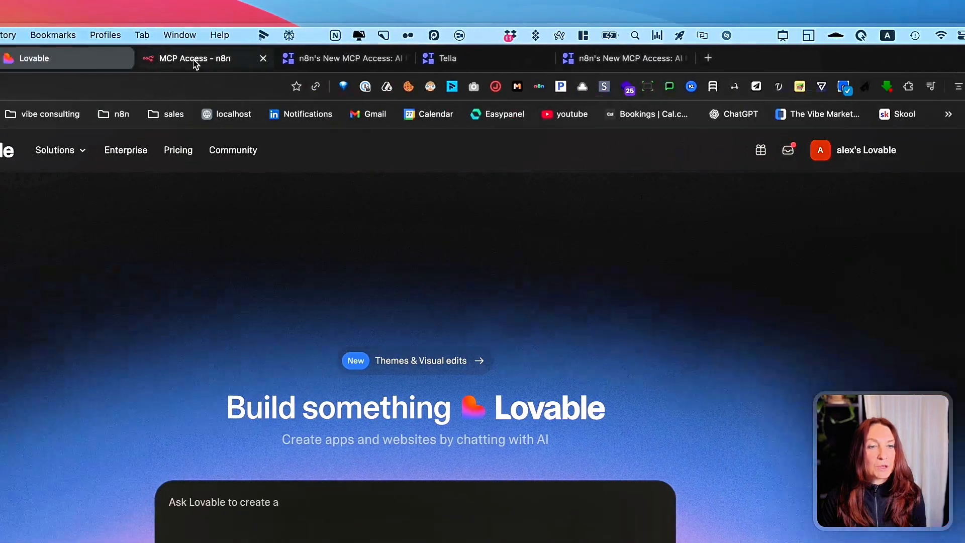
left_click(194, 59)
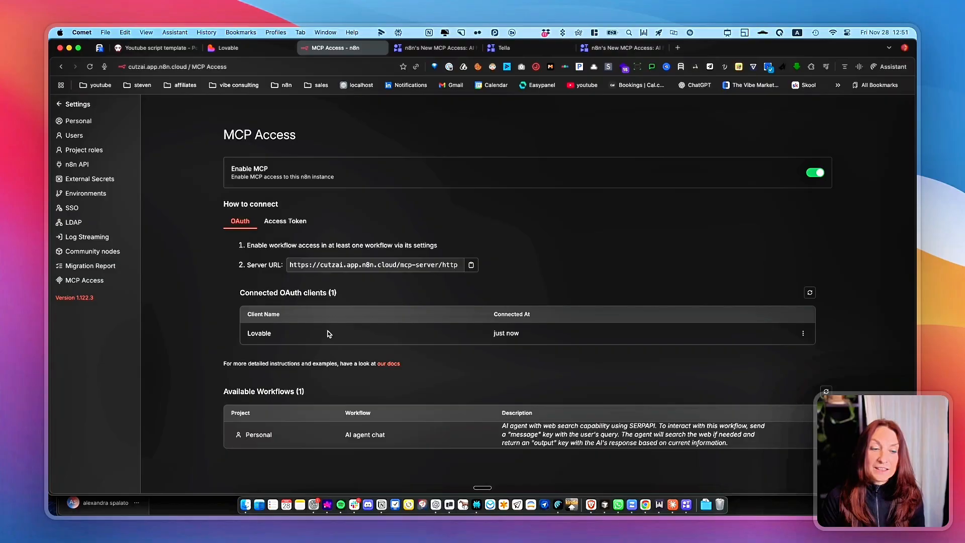
mouse_move(301, 297)
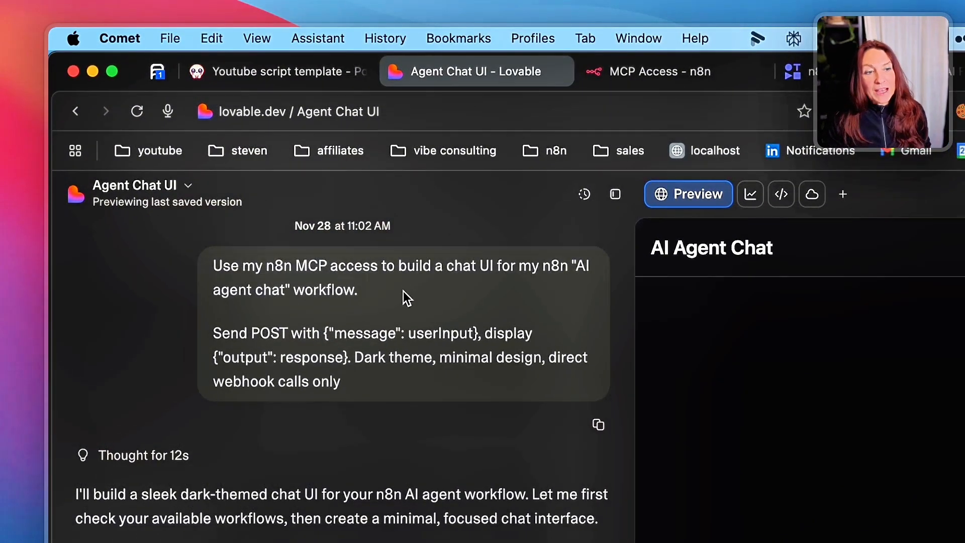
mouse_move(478, 293)
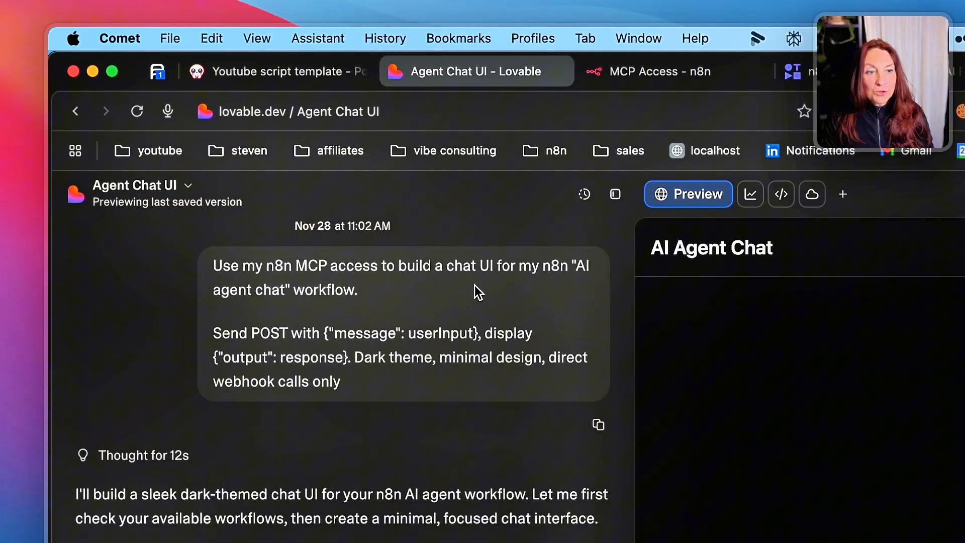
mouse_move(554, 277)
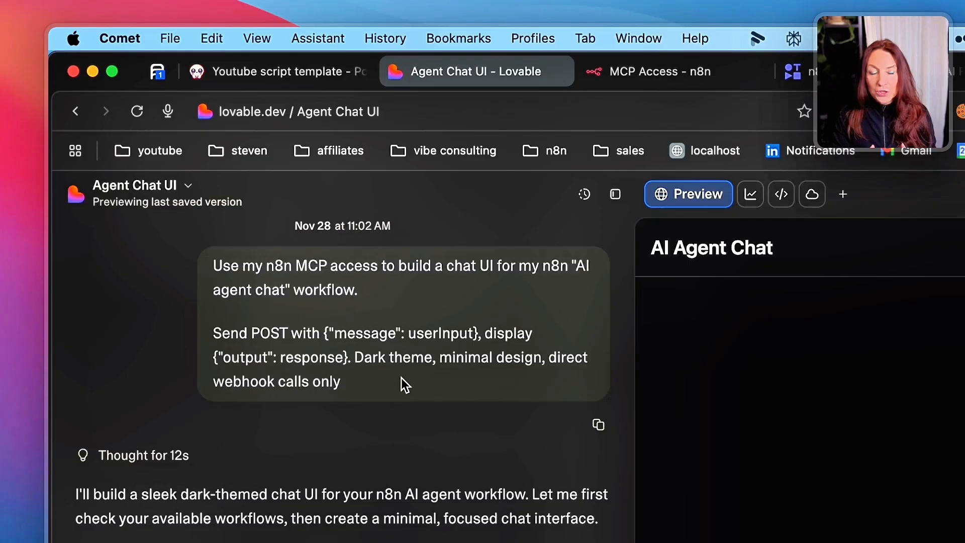
Scroll the Agent Chat UI conversation to review the dark chat-UI prompt and allowed Search Workflows call.
scroll("down", 3)
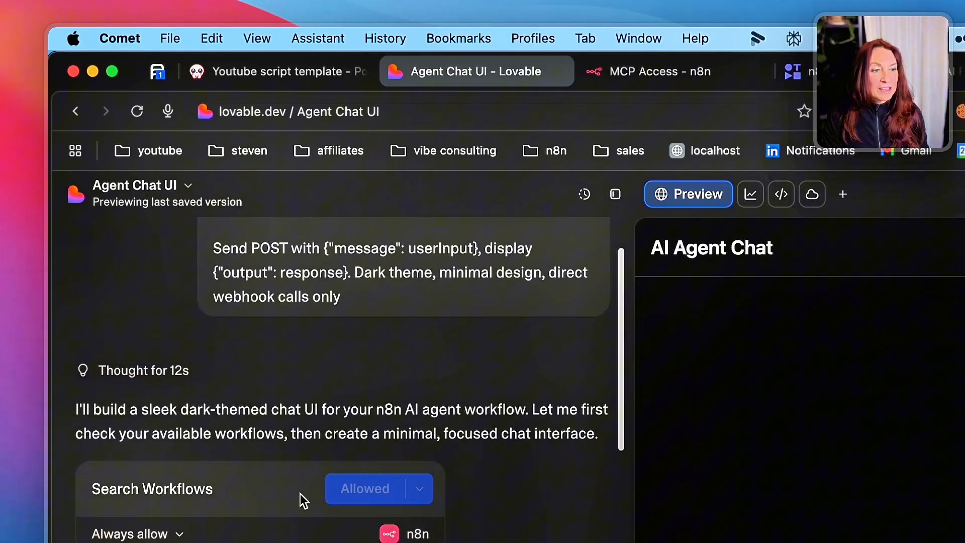
scroll("down", 3)
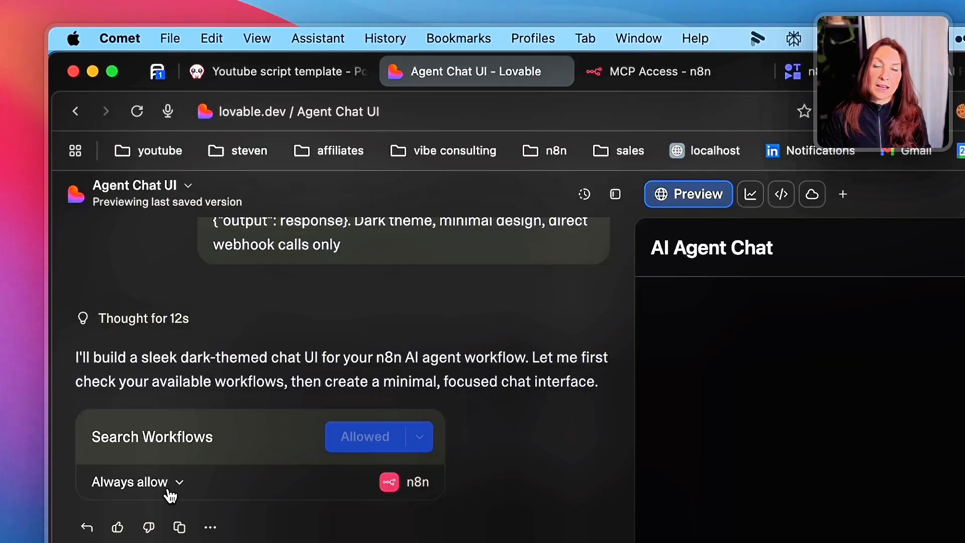
mouse_move(314, 479)
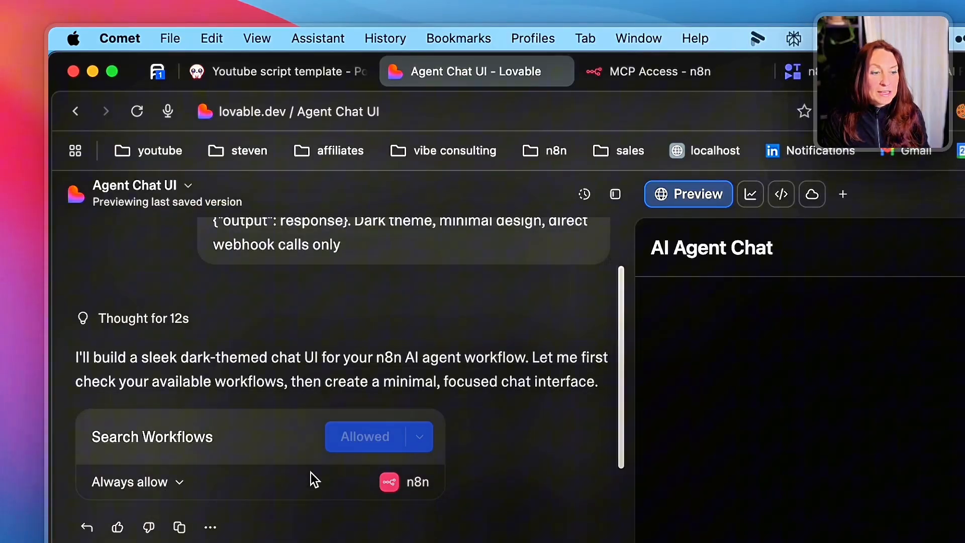
scroll("down", 3)
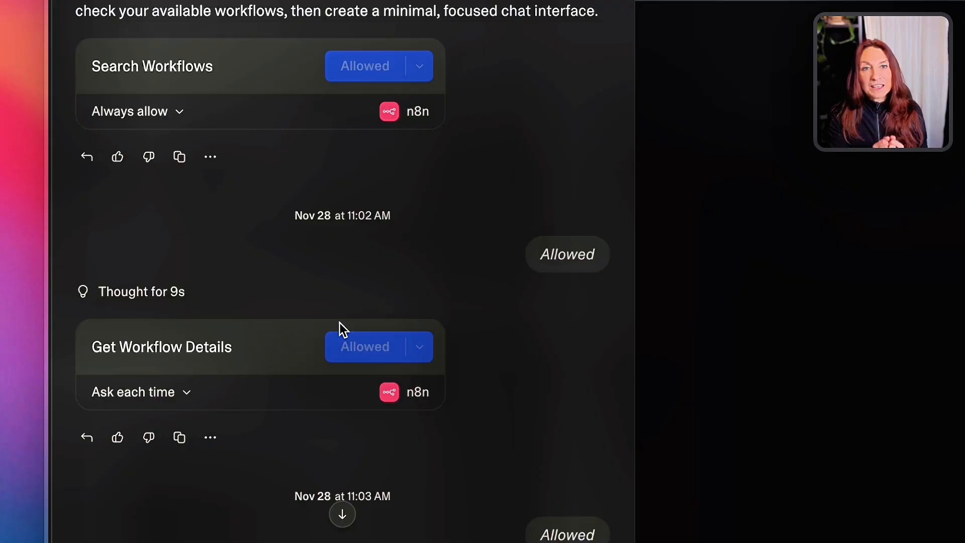
scroll("down", 3)
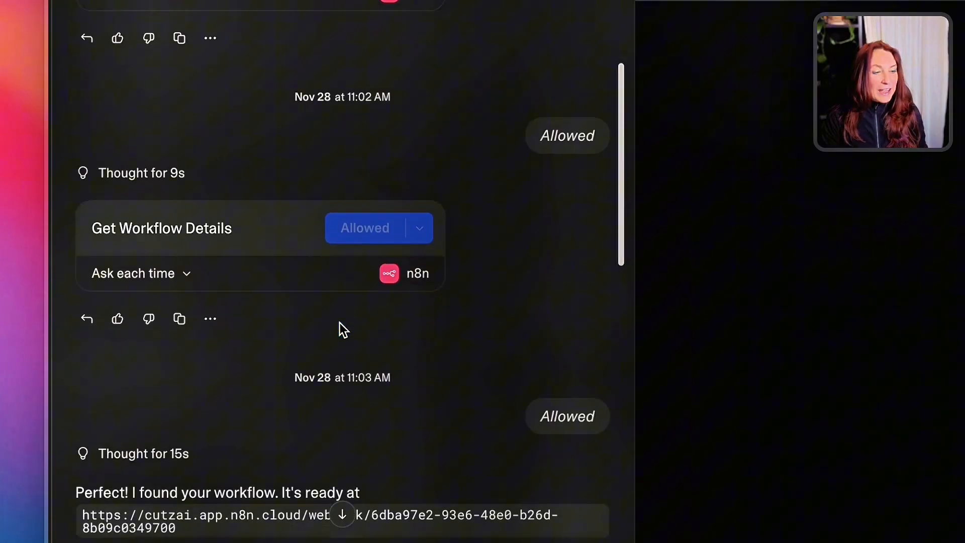
scroll("down", 3)
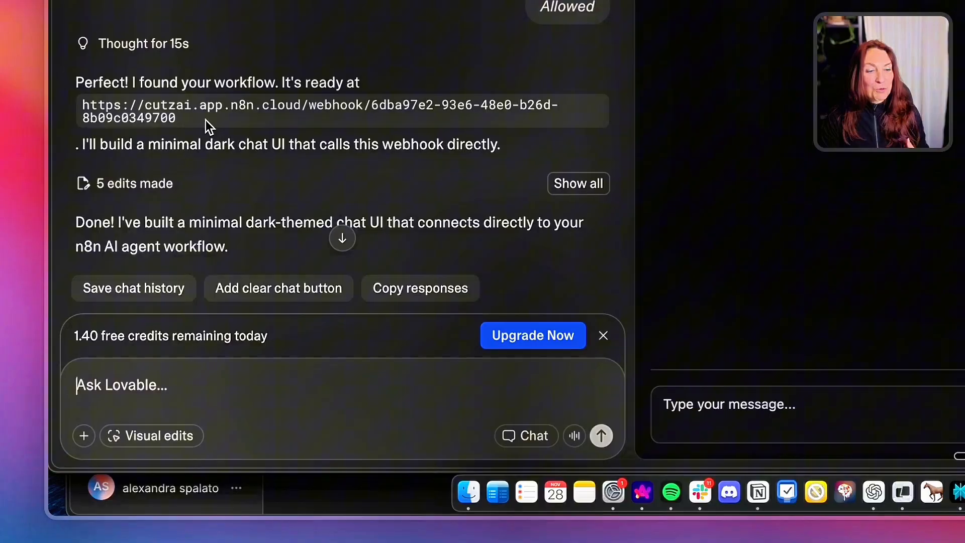
scroll("down", 3)
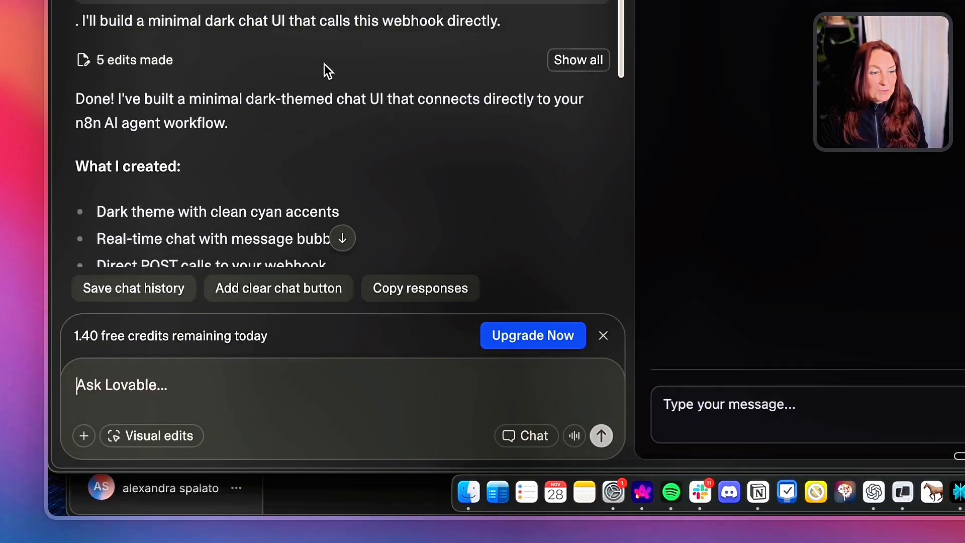
scroll("down", 3)
type("Find me 3 high-performing YouTube videos about n8n automation and summarize what makes them successful")
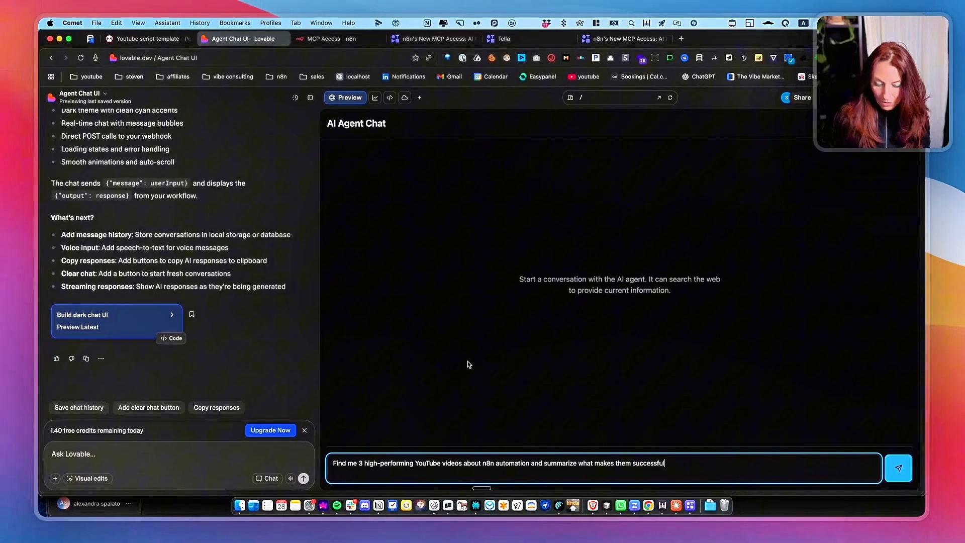
Send the agent the query for three high-performing YouTube videos about n8n automation.
left_click(898, 468)
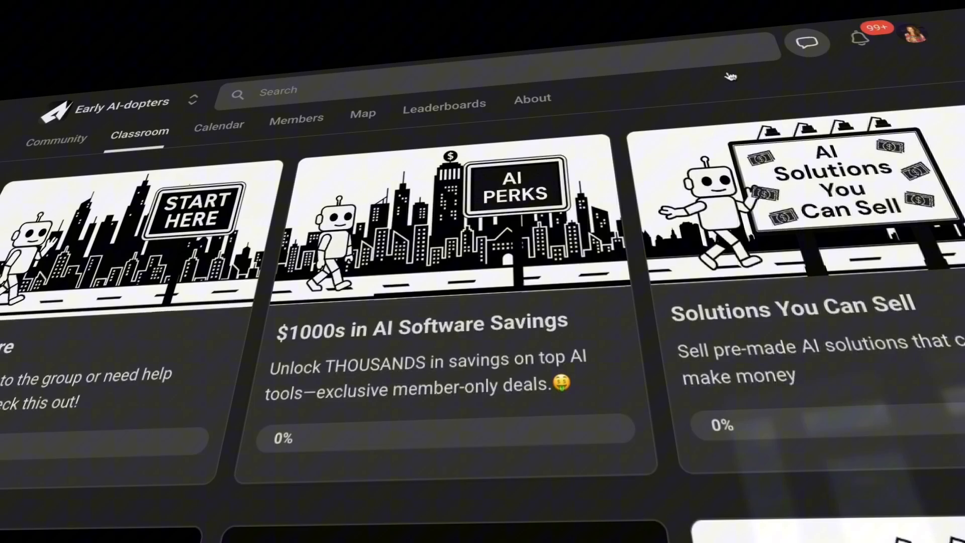
Scroll through the Early AI-dopters classroom courses, calendar events and member testimonials.
scroll("down", 3)
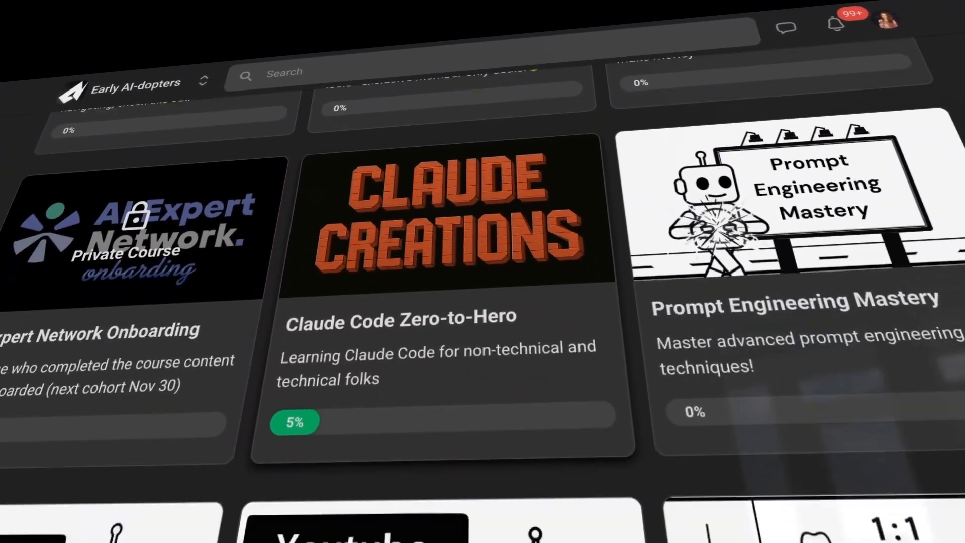
scroll("down", 3)
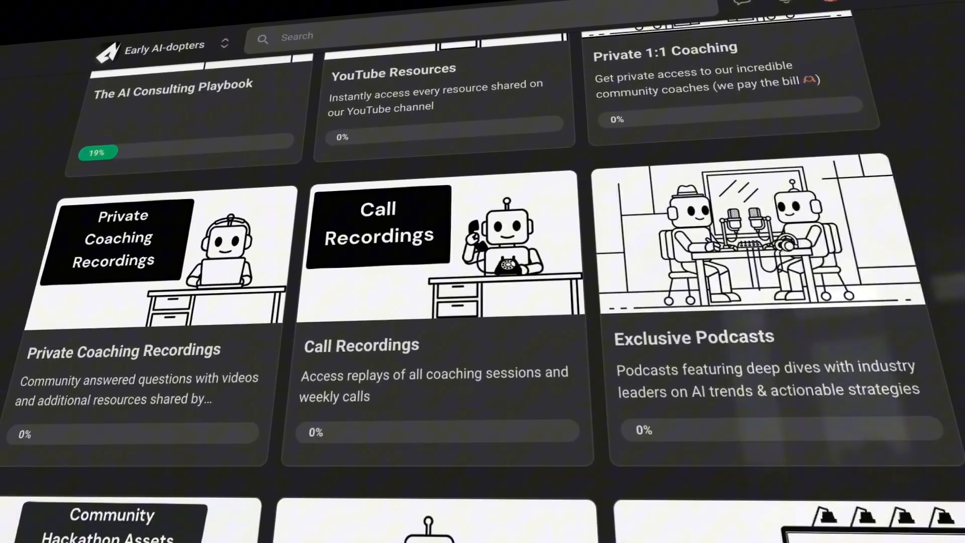
scroll("down", 3)
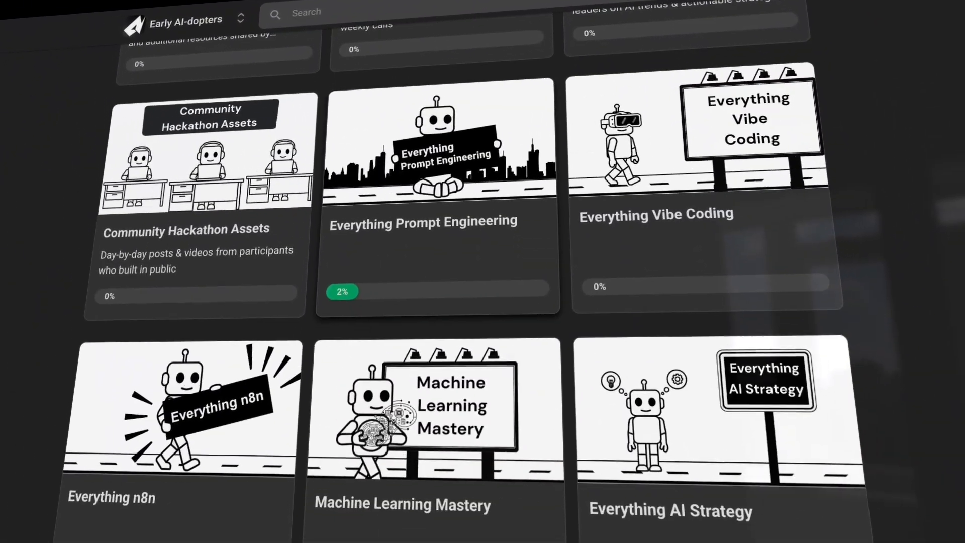
scroll("down", 3)
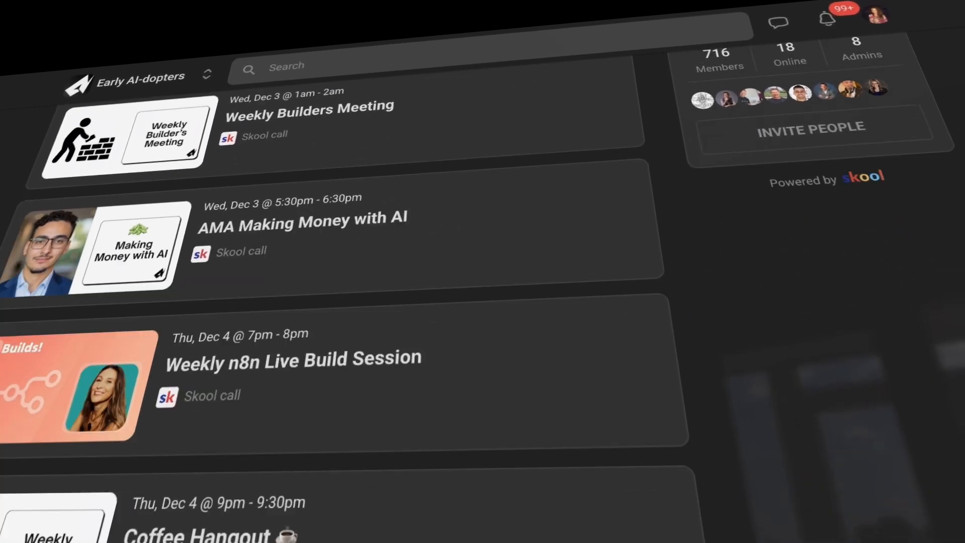
scroll("down", 3)
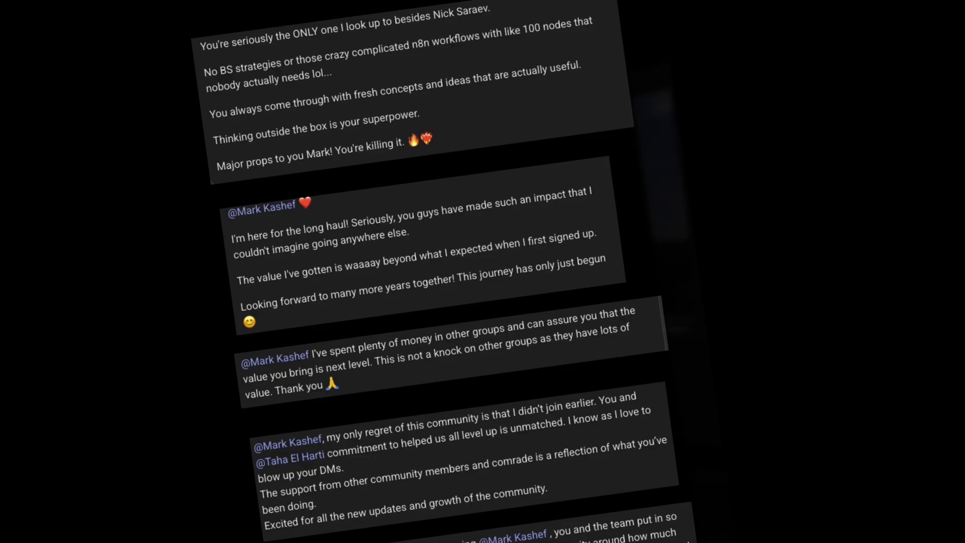
scroll("down", 3)
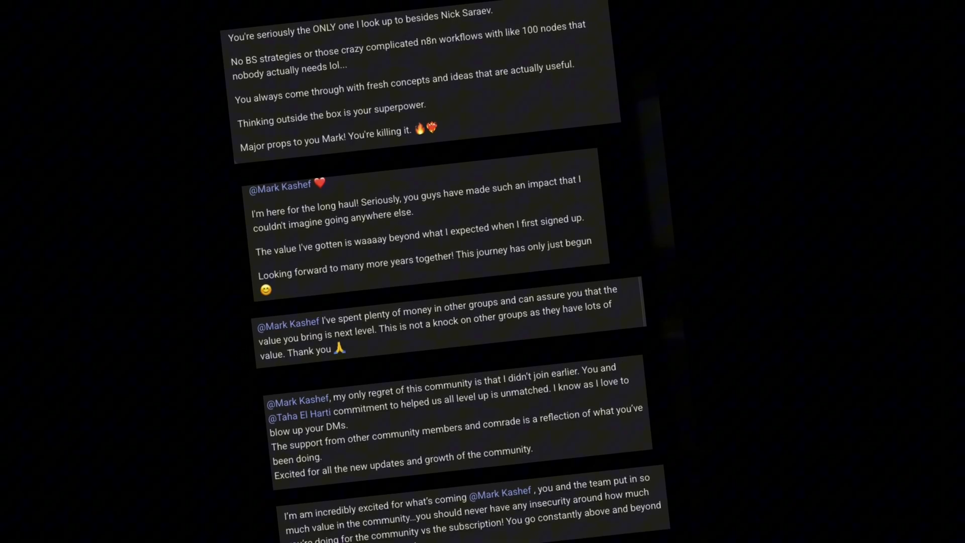